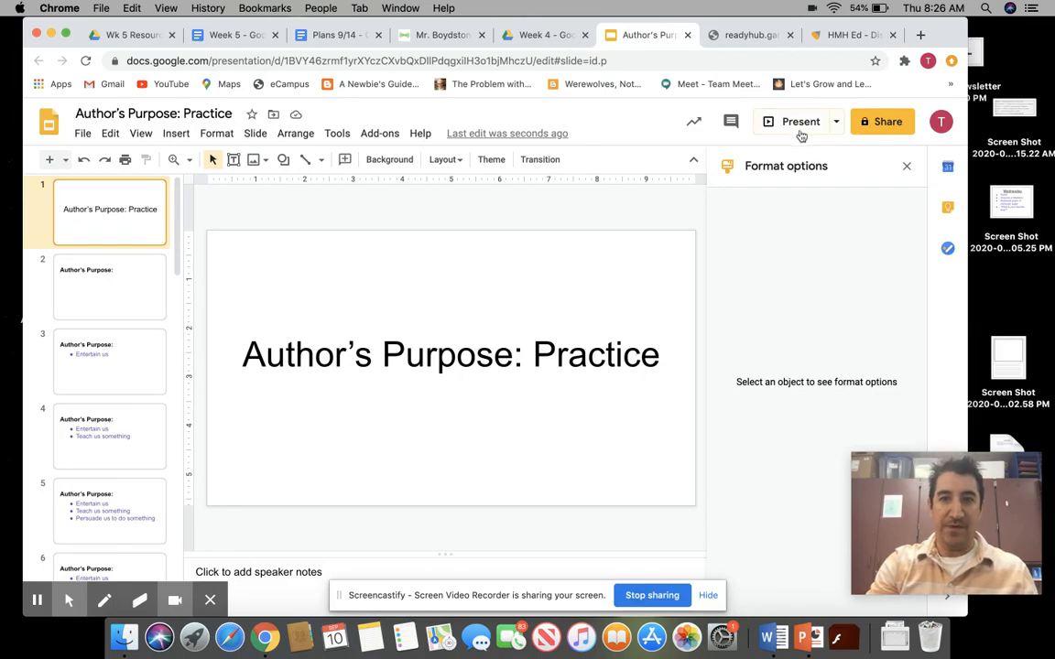
Present the 'Author's Purpose: Practice' deck full screen from its title slide.
left_click(795, 121)
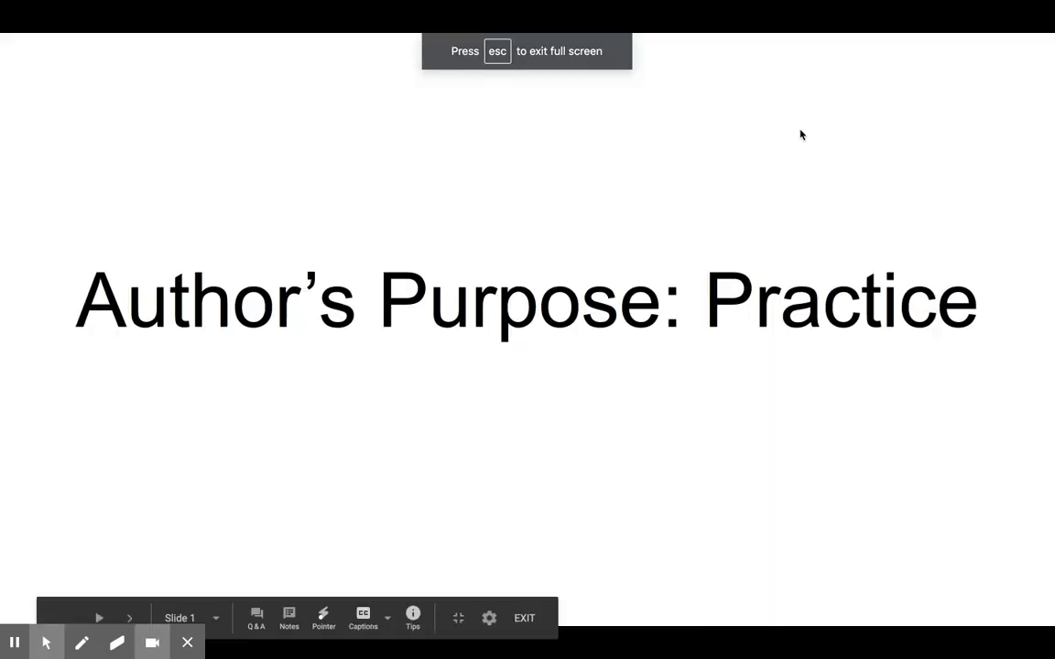